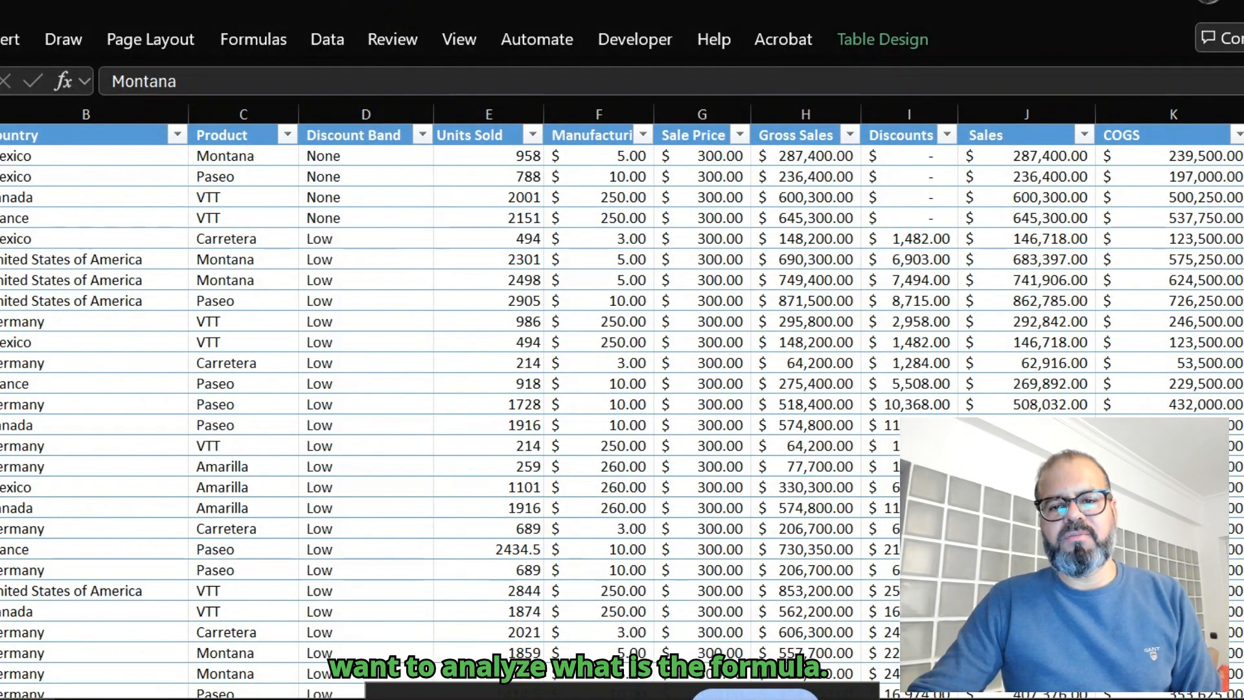
Select COGS cell K2 to check it holds the plain value 239500.
{"action": "left_click", "coordinate": [1205, 156]}
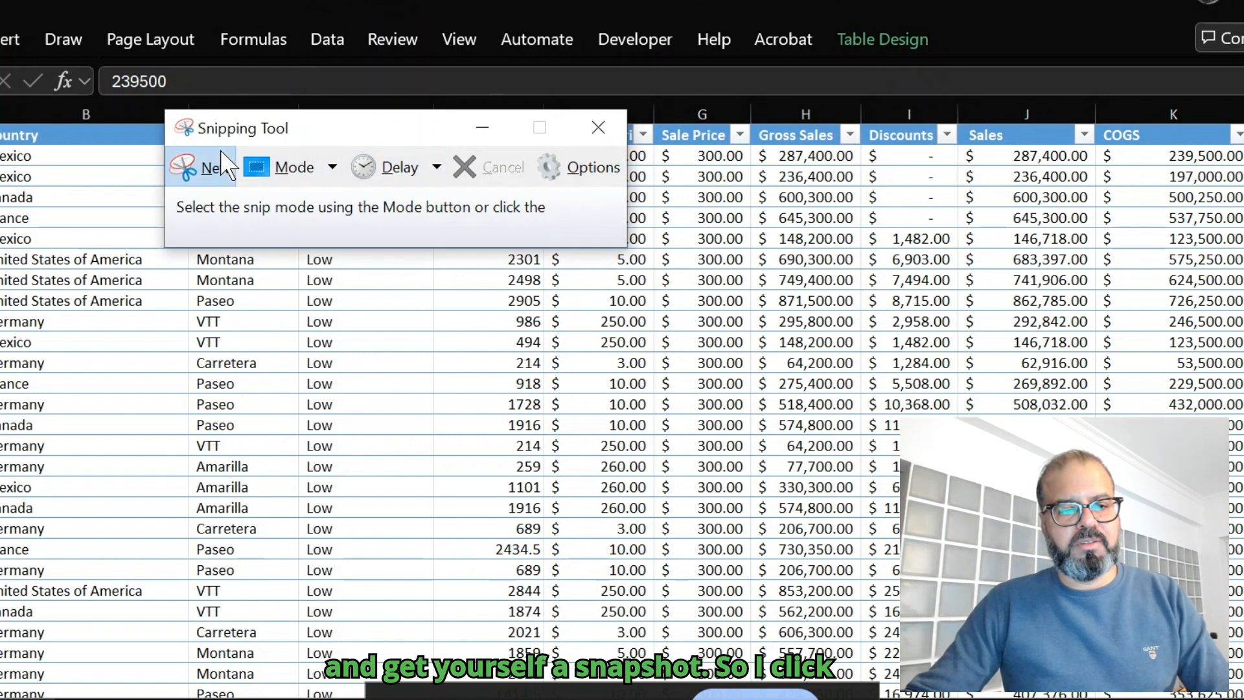
Snip the sales table and save it as COGS.JPG, replacing the existing file.
{"action": "left_click", "coordinate": [215, 167]}
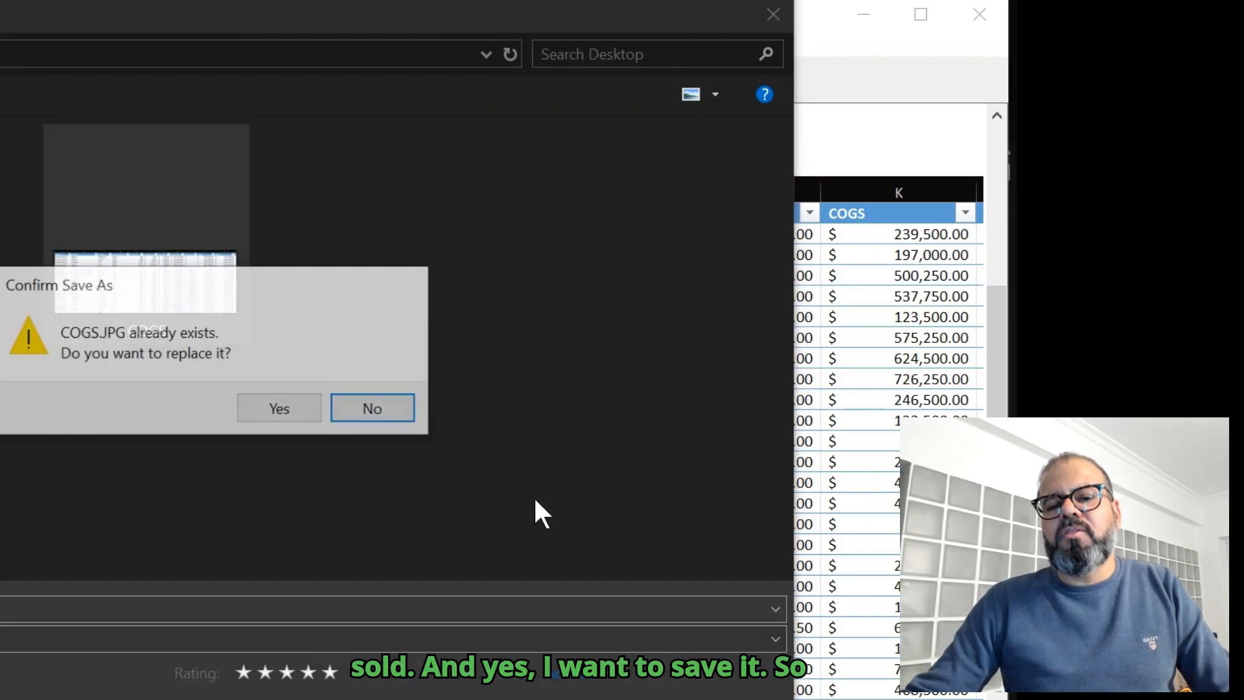
{"action": "left_click", "coordinate": [278, 407]}
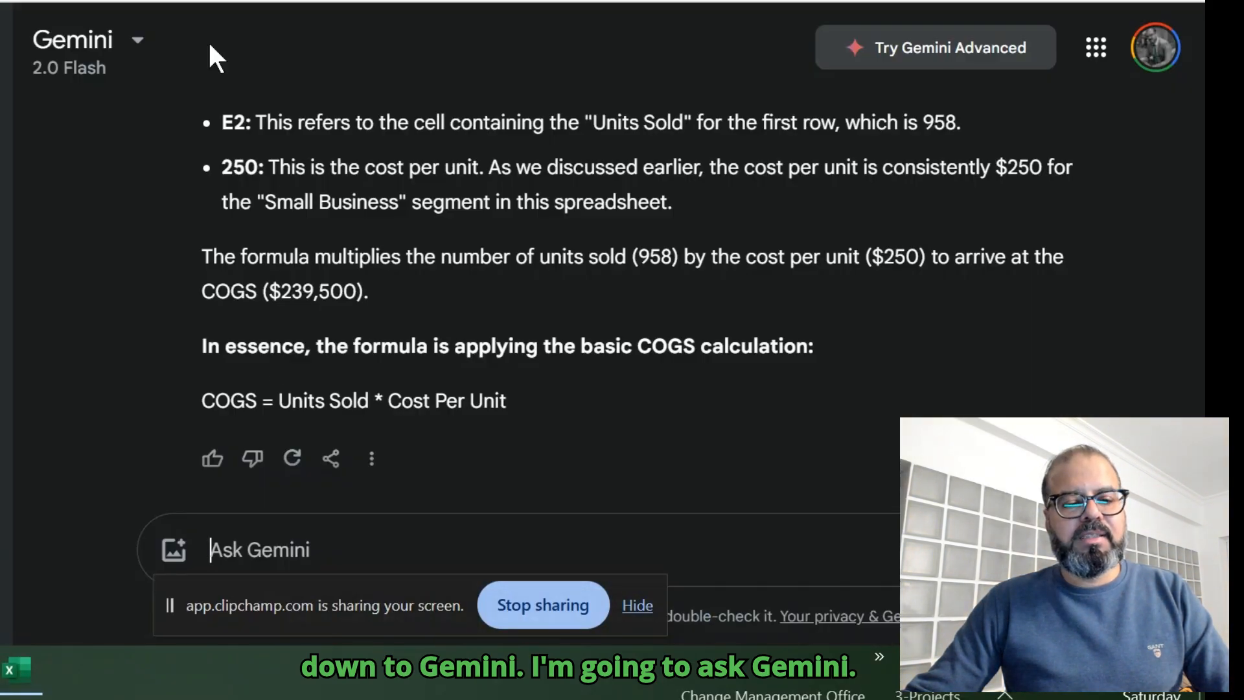
{"action": "mouse_move", "coordinate": [407, 536]}
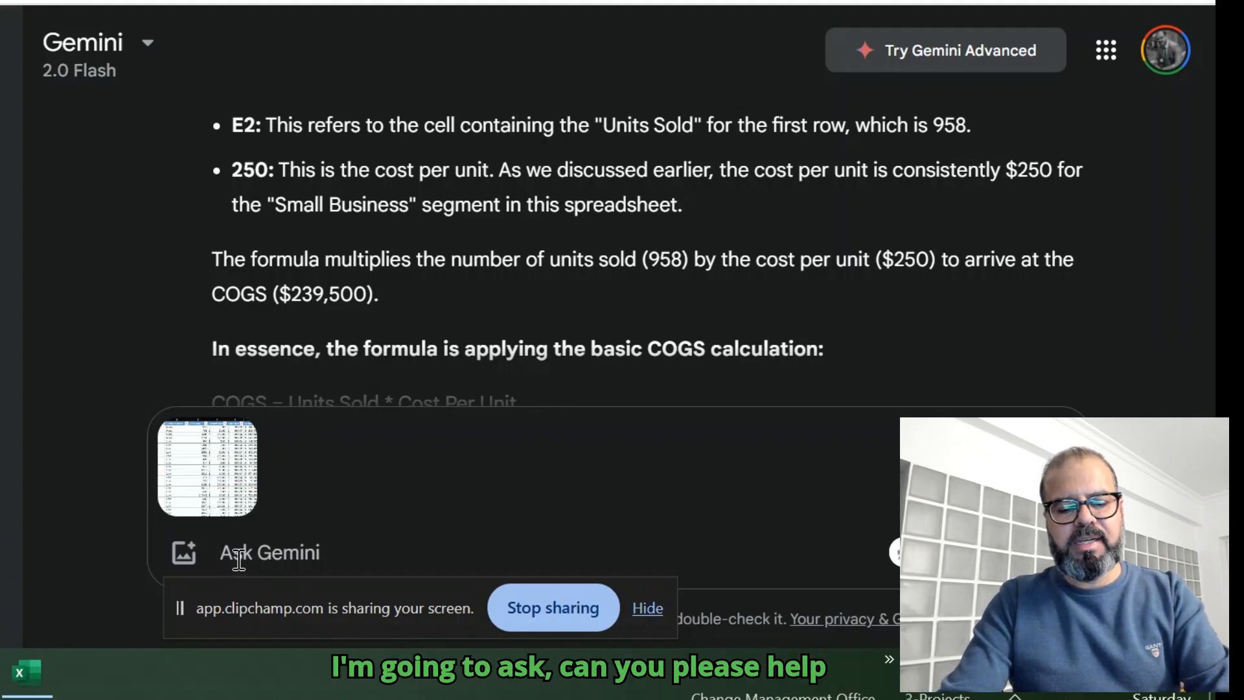
Type 'can you please help me with carfula for' into the Gemini prompt.
{"action": "type", "text": "can you plea"}
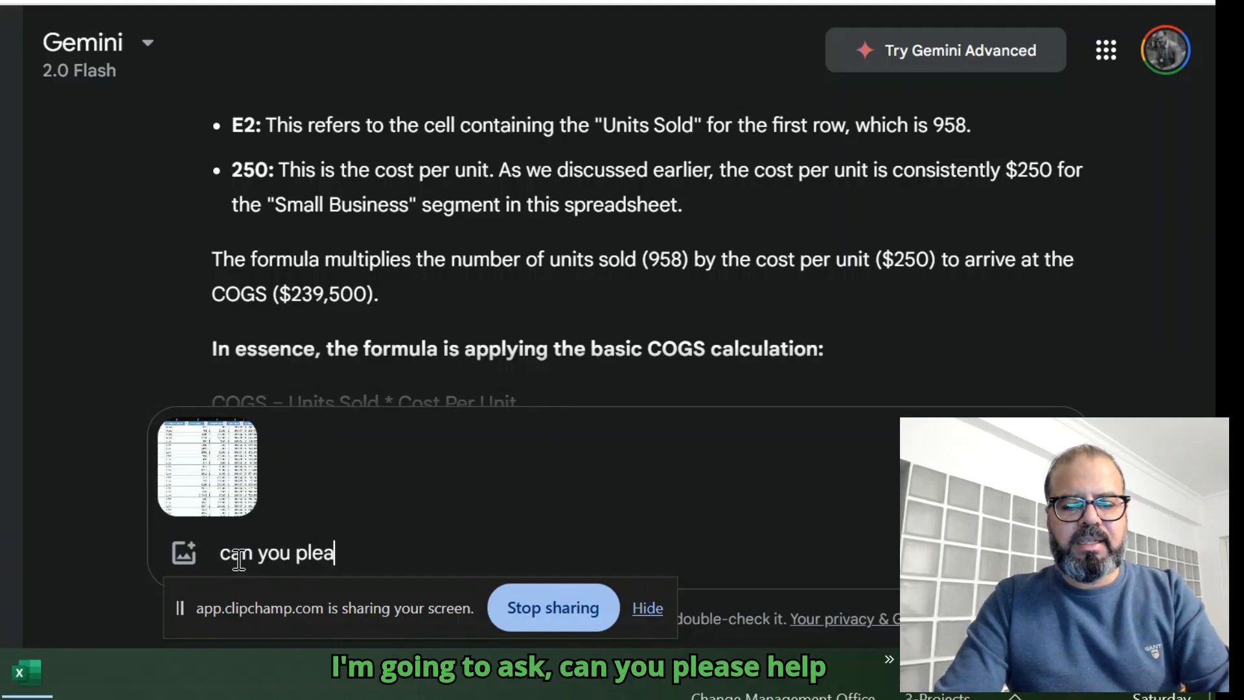
{"action": "type", "text": "se help me with"}
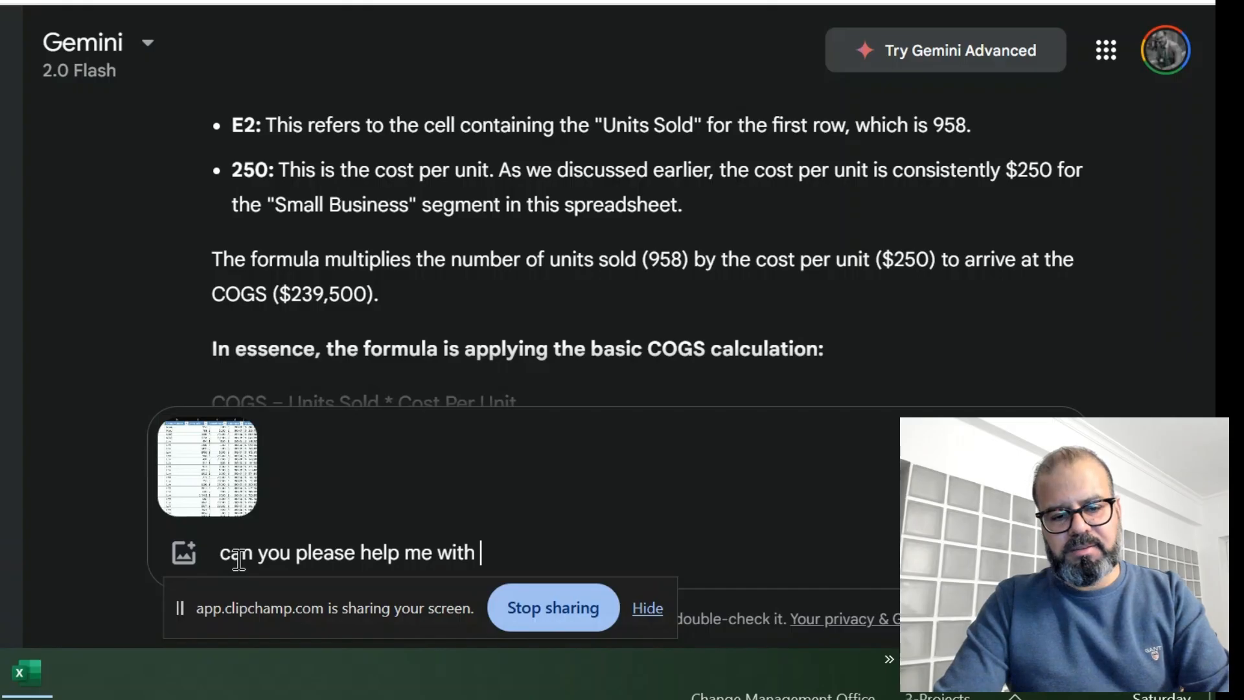
{"action": "type", "text": "caculating the fo"}
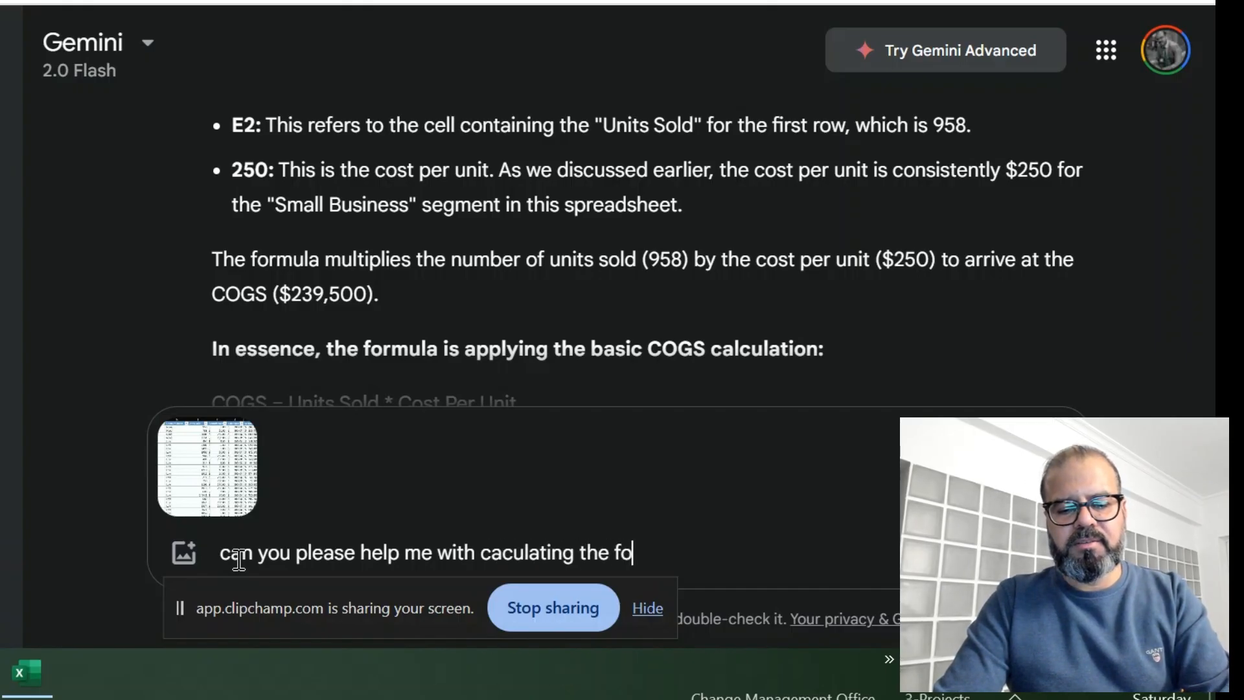
{"action": "type", "text": "rfu"}
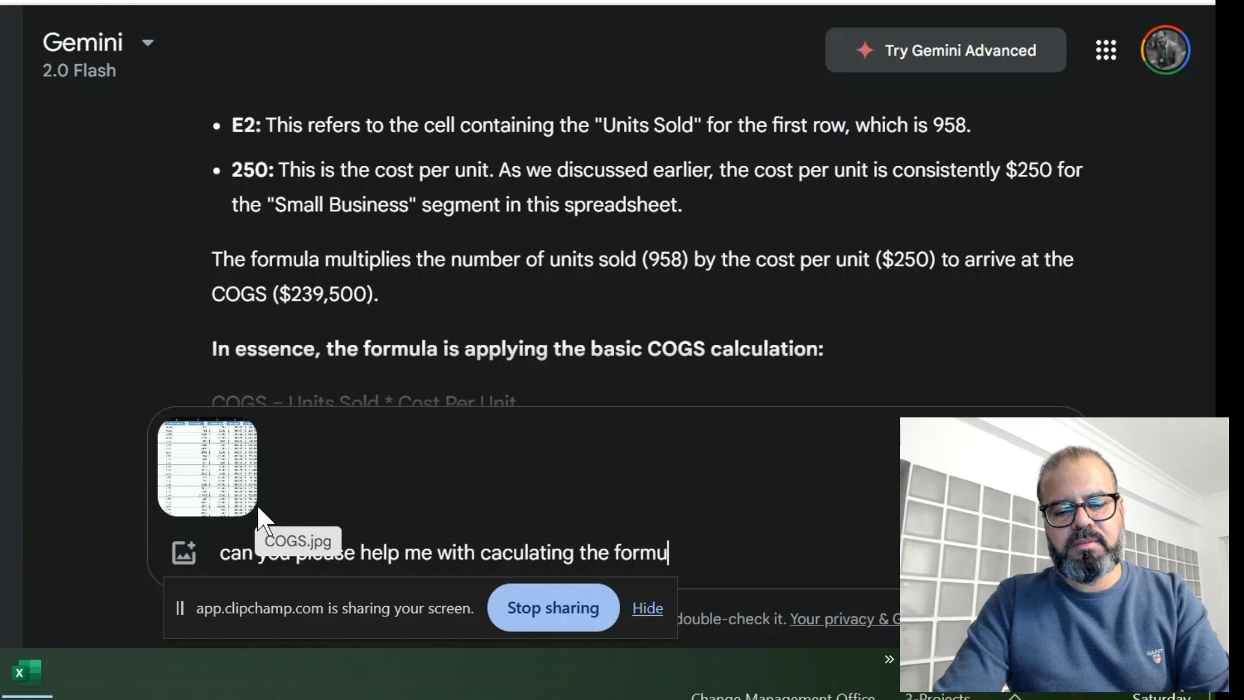
{"action": "type", "text": "la for"}
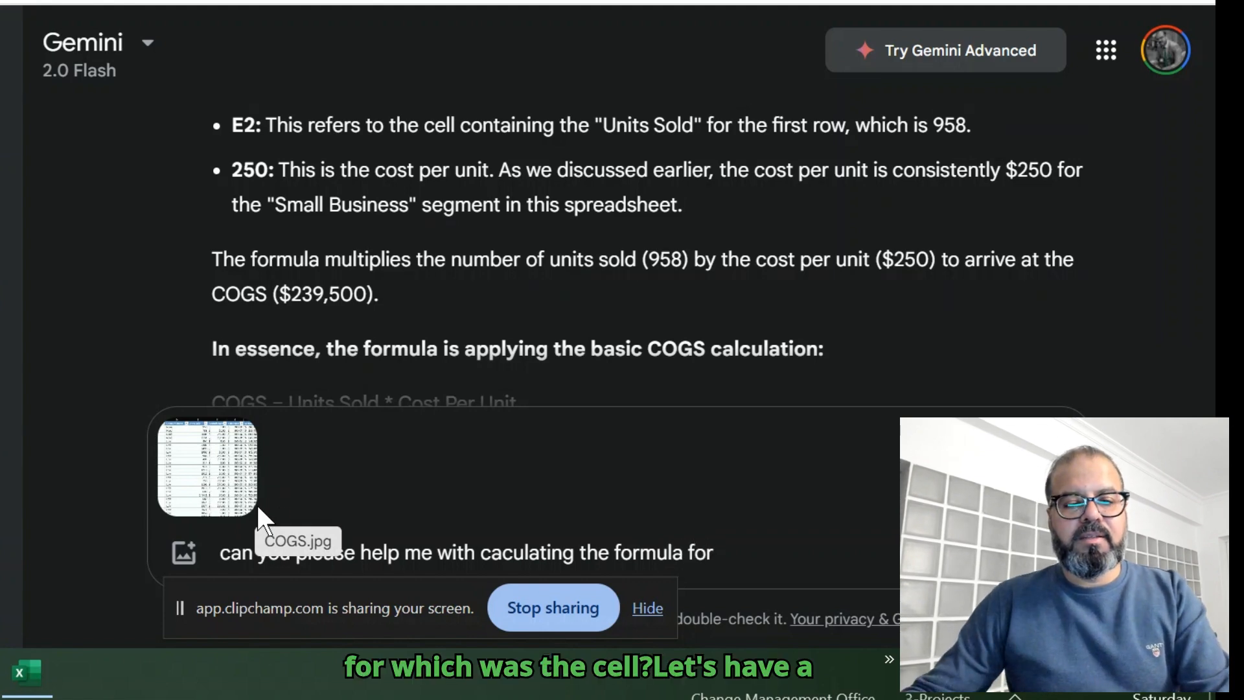
Check the spreadsheet, finish the prompt with 'cell K', and send it with the snapshot.
{"action": "left_click", "coordinate": [26, 674]}
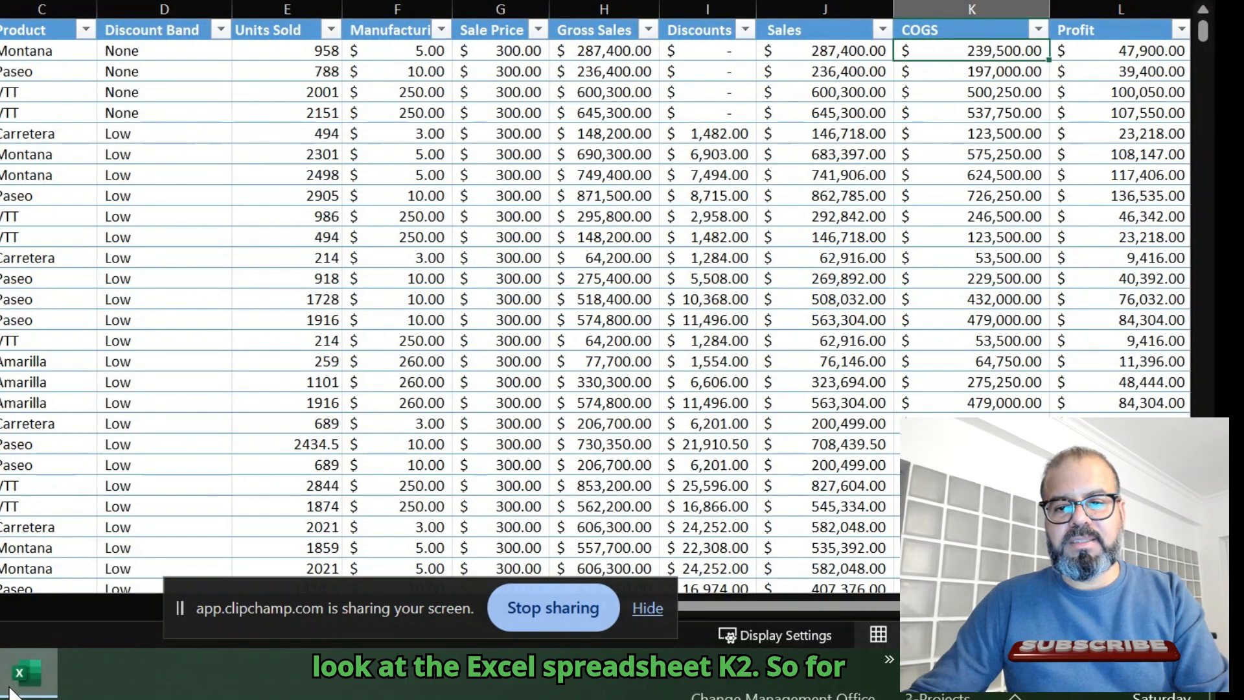
{"action": "mouse_move", "coordinate": [943, 68]}
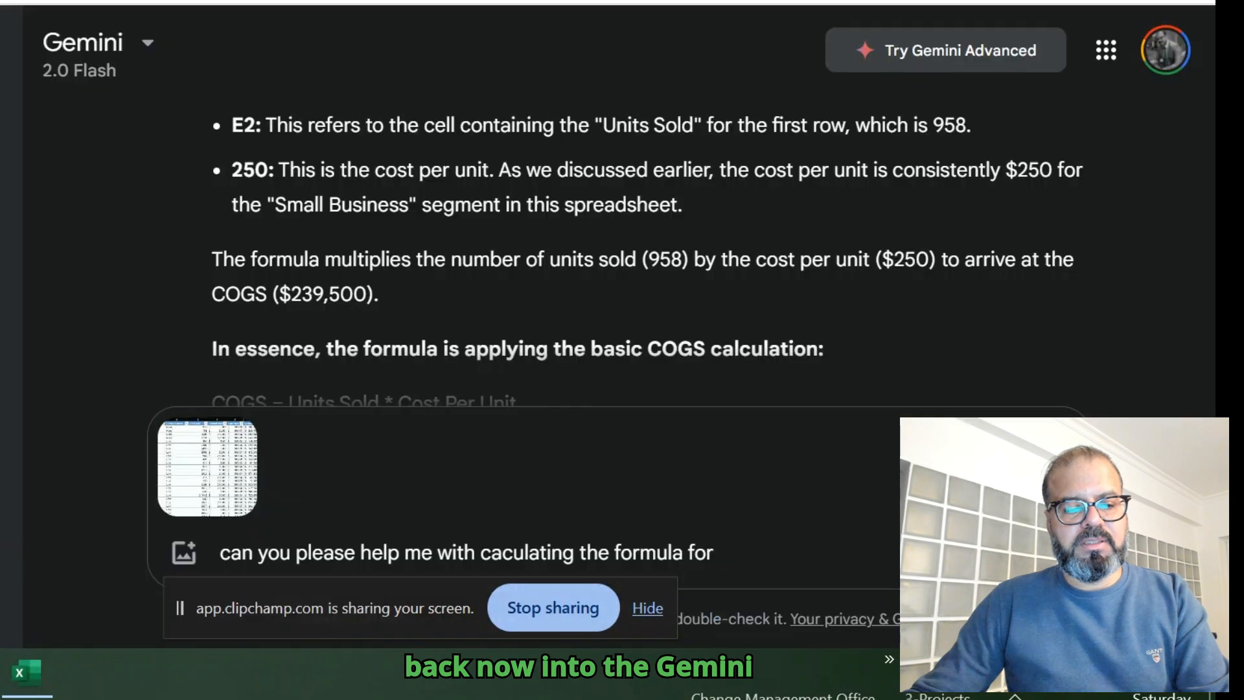
{"action": "mouse_move", "coordinate": [802, 553]}
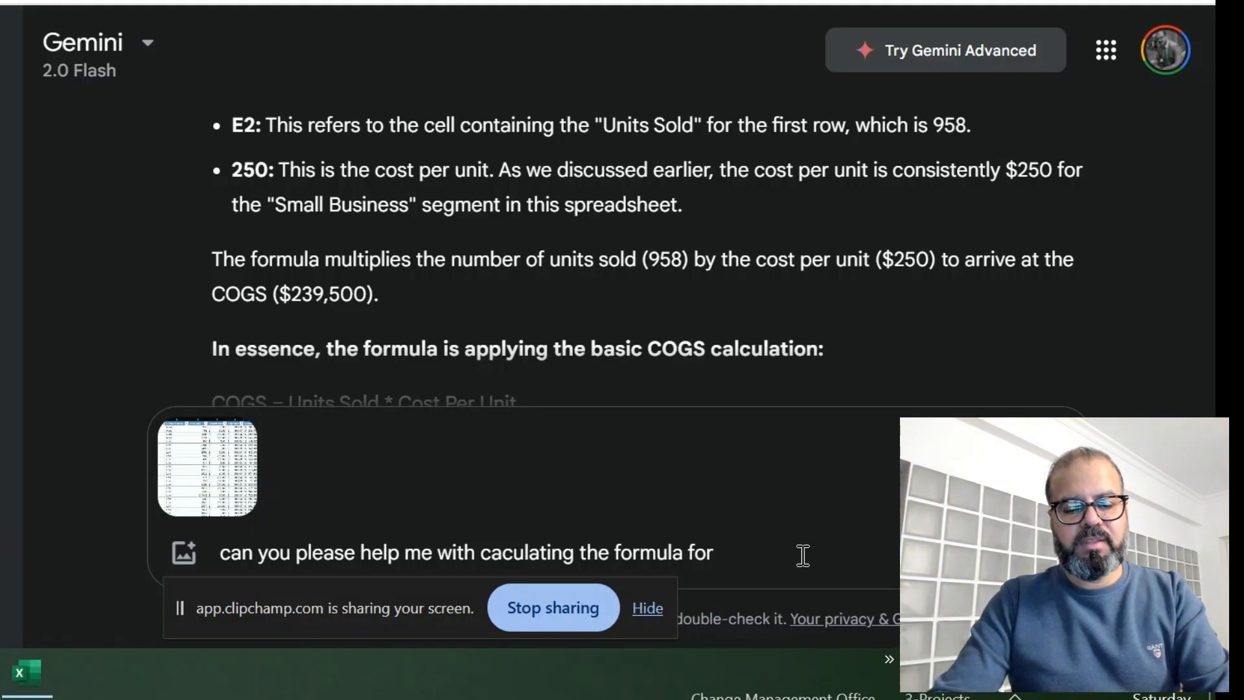
{"action": "type", "text": "c"}
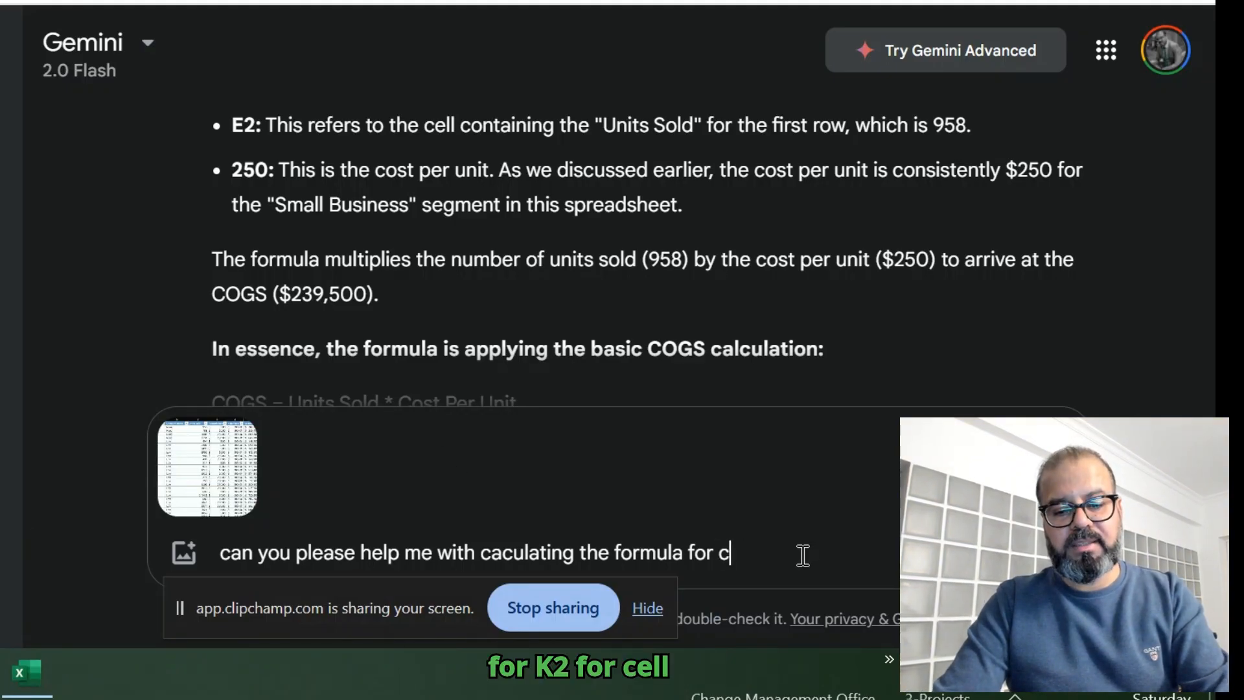
{"action": "type", "text": "ell K"}
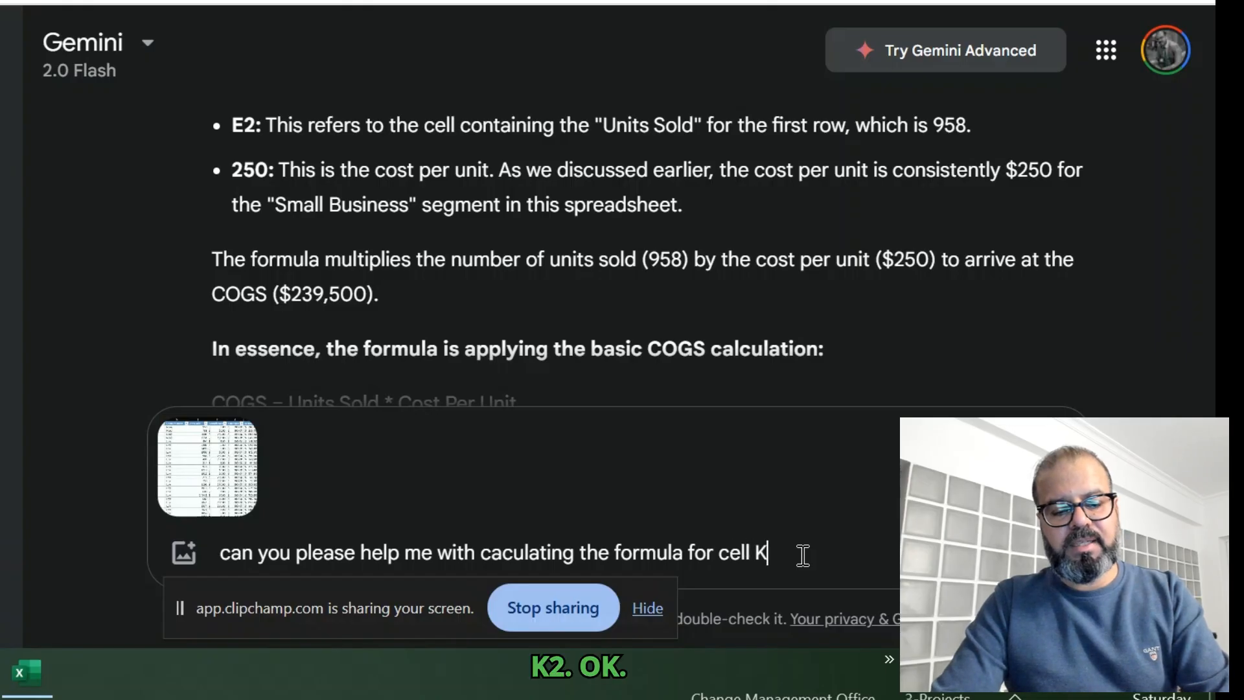
{"action": "key", "text": "Return"}
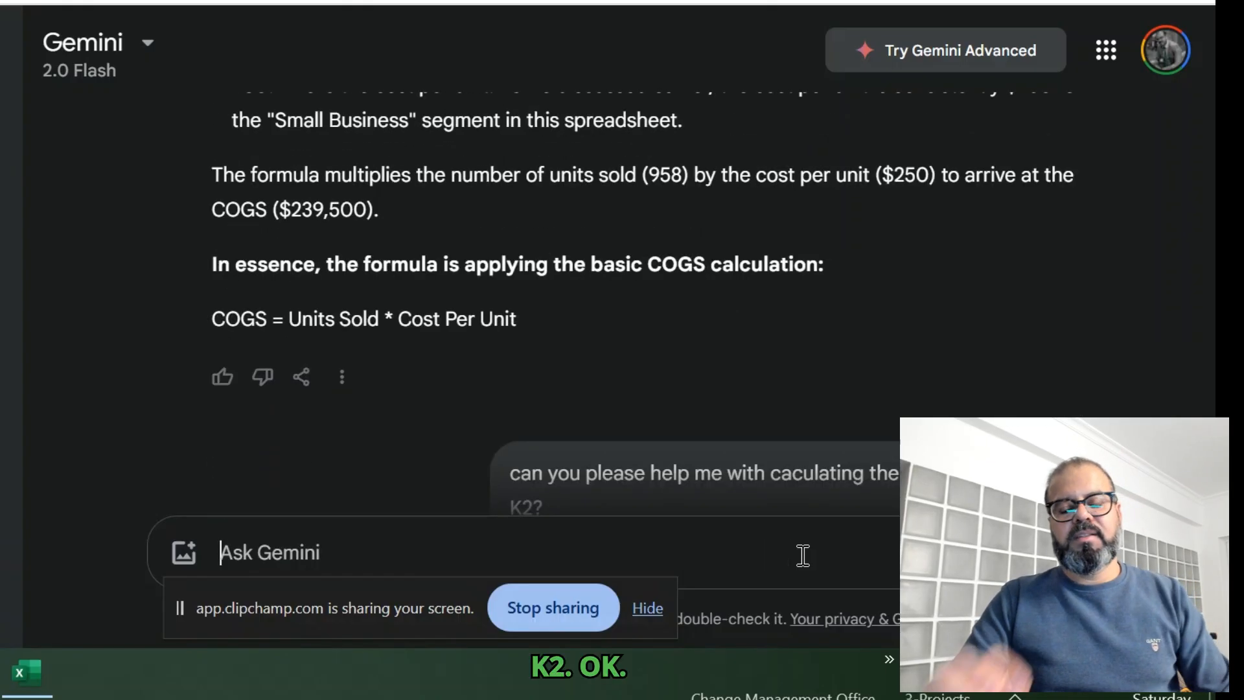
Scroll Gemini's reply to the formula section giving K2 = E2 * 250.
{"action": "key", "text": "Return"}
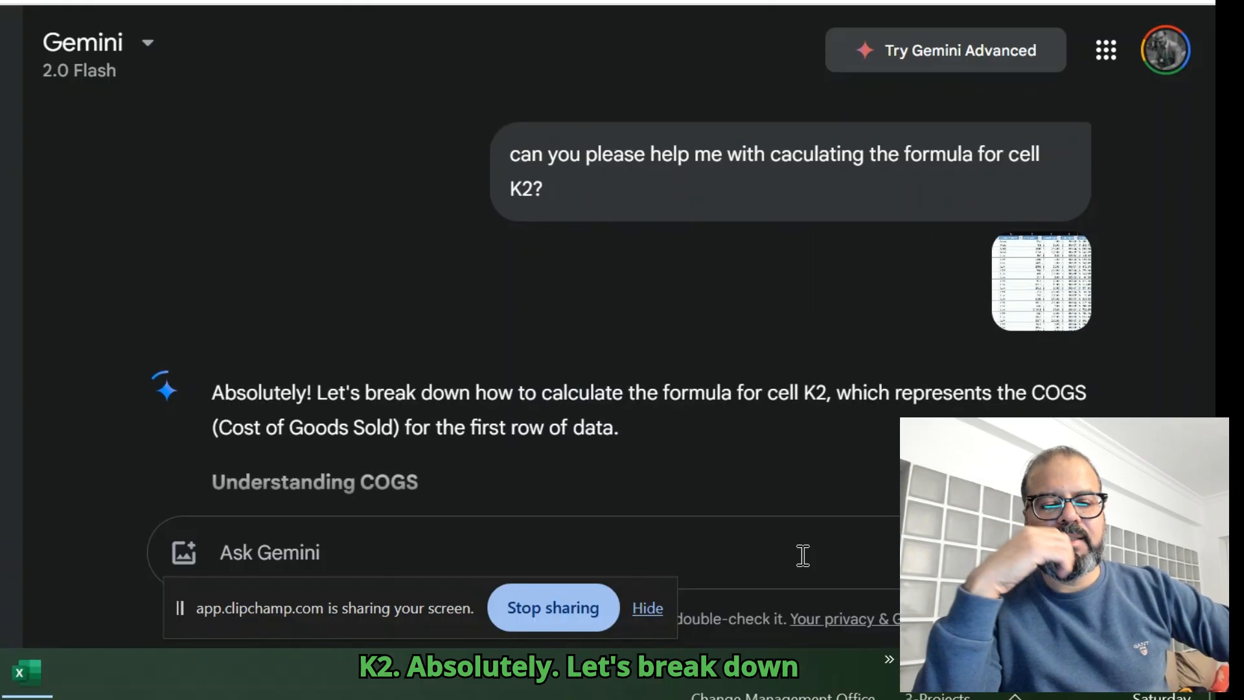
{"action": "scroll", "scroll_direction": "down", "scroll_amount": 3}
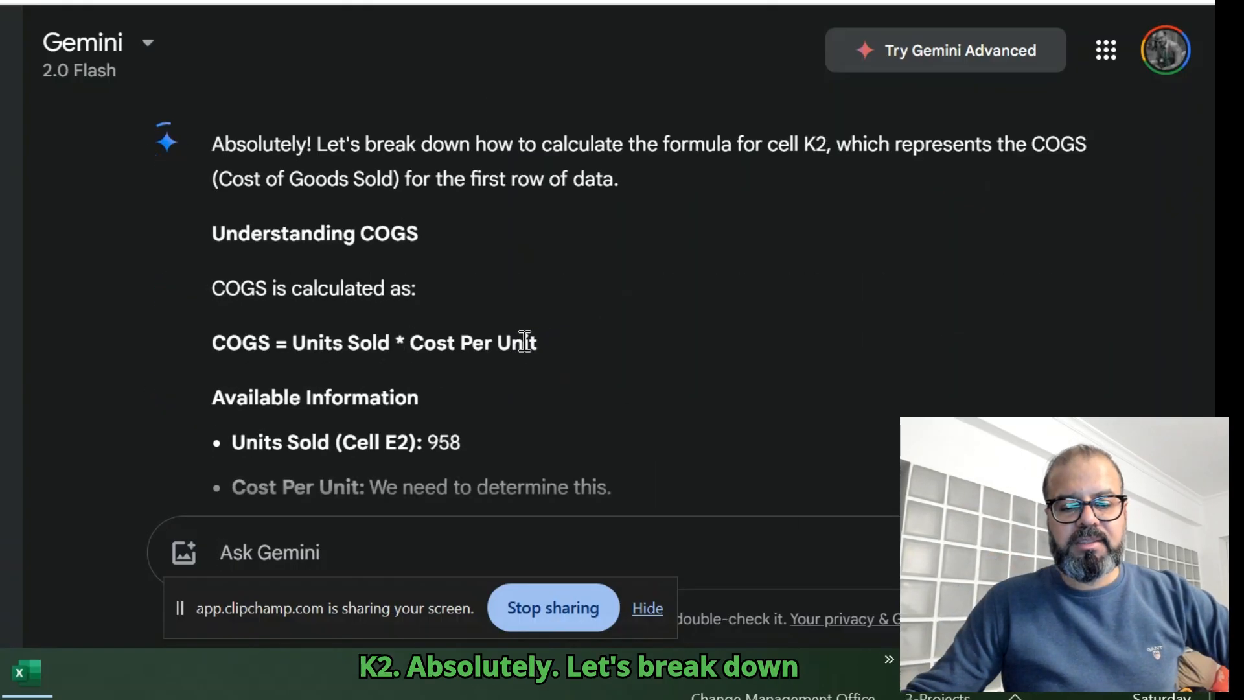
{"action": "scroll", "scroll_direction": "down", "scroll_amount": 3}
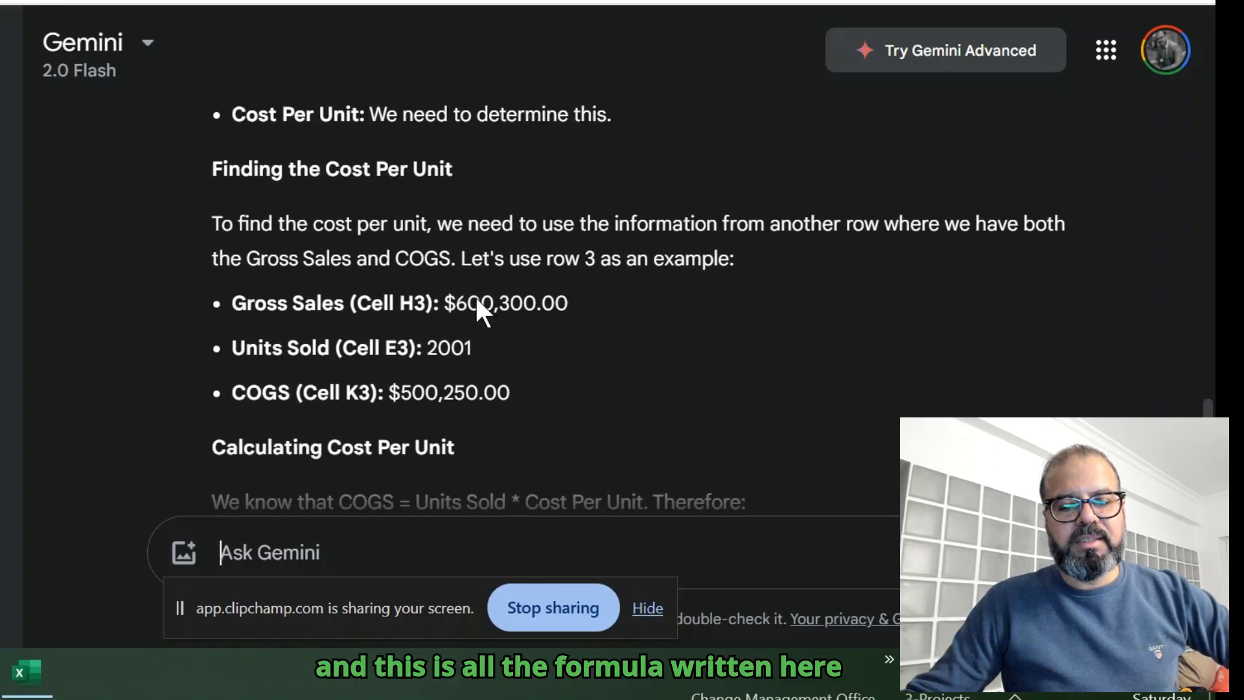
{"action": "scroll", "scroll_direction": "down", "scroll_amount": 3}
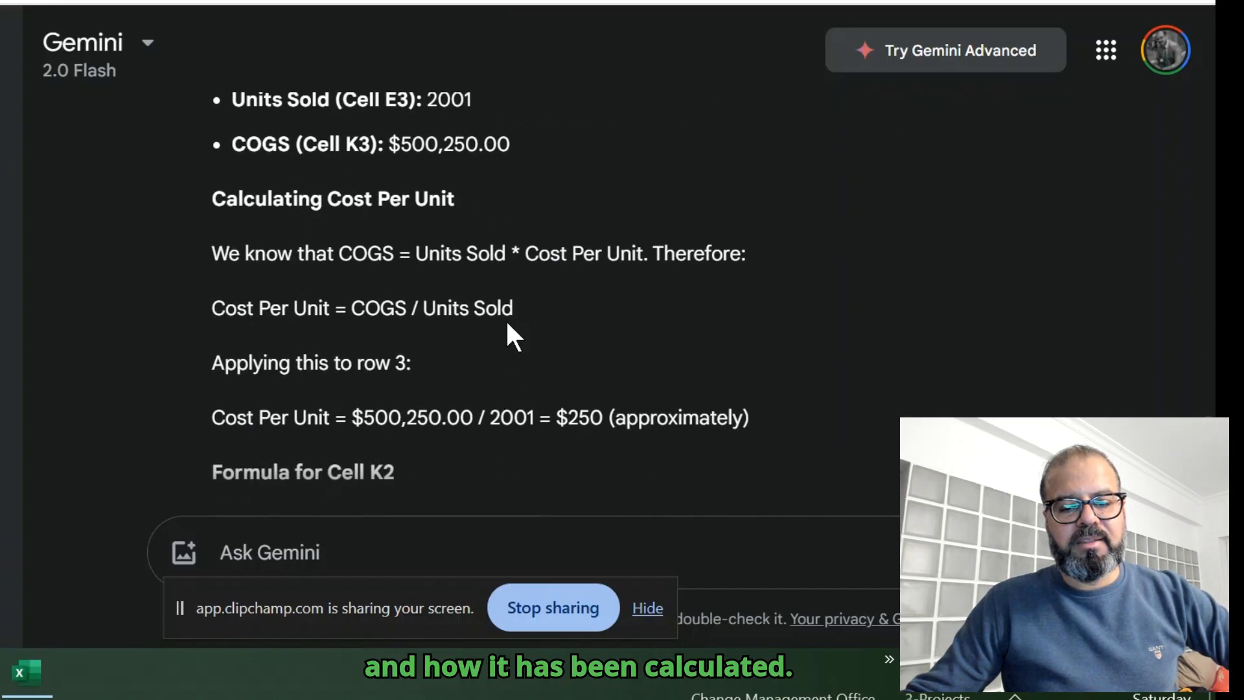
{"action": "scroll", "scroll_direction": "down", "scroll_amount": 3}
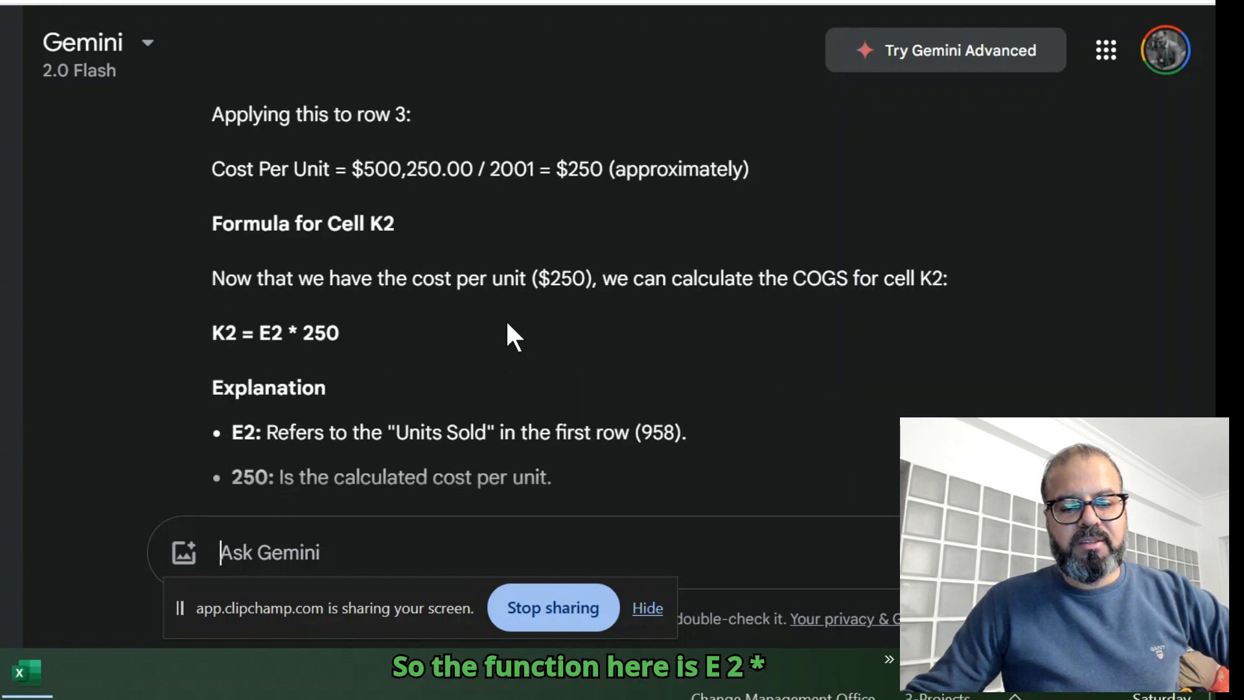
{"action": "double_click", "coordinate": [297, 333]}
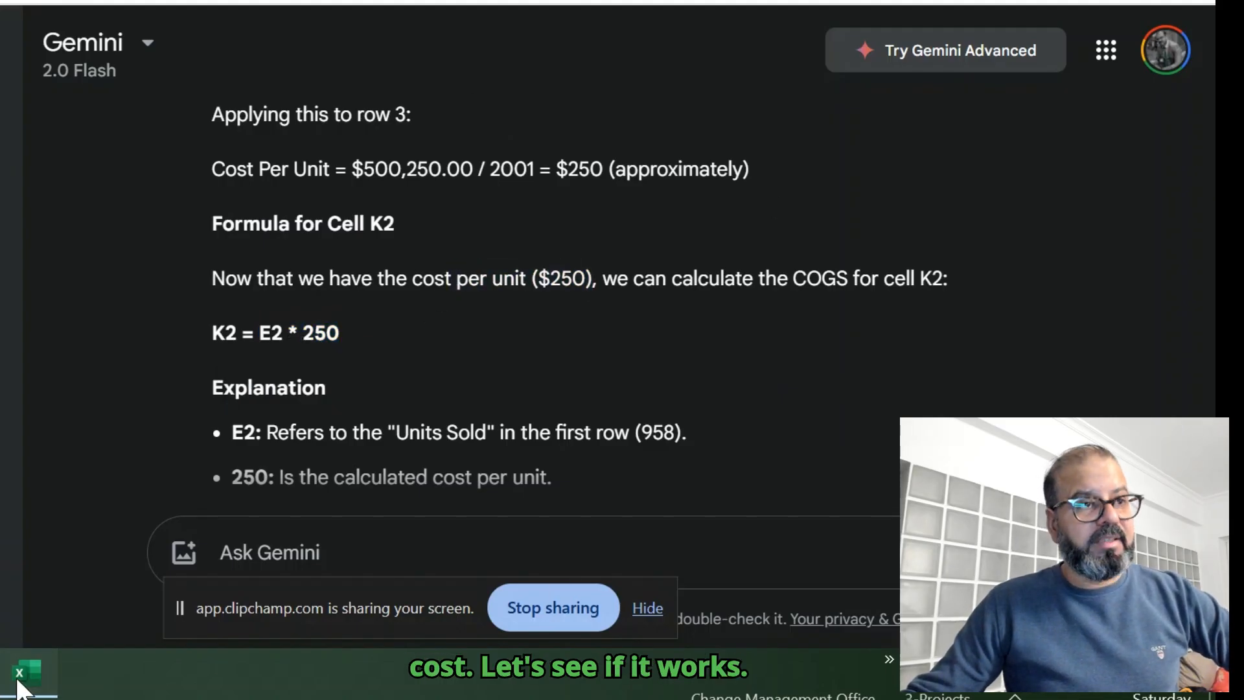
In Excel, enter K2's formula as =[@[Units Sold]]*25, partway to *250.
{"action": "left_click", "coordinate": [28, 674]}
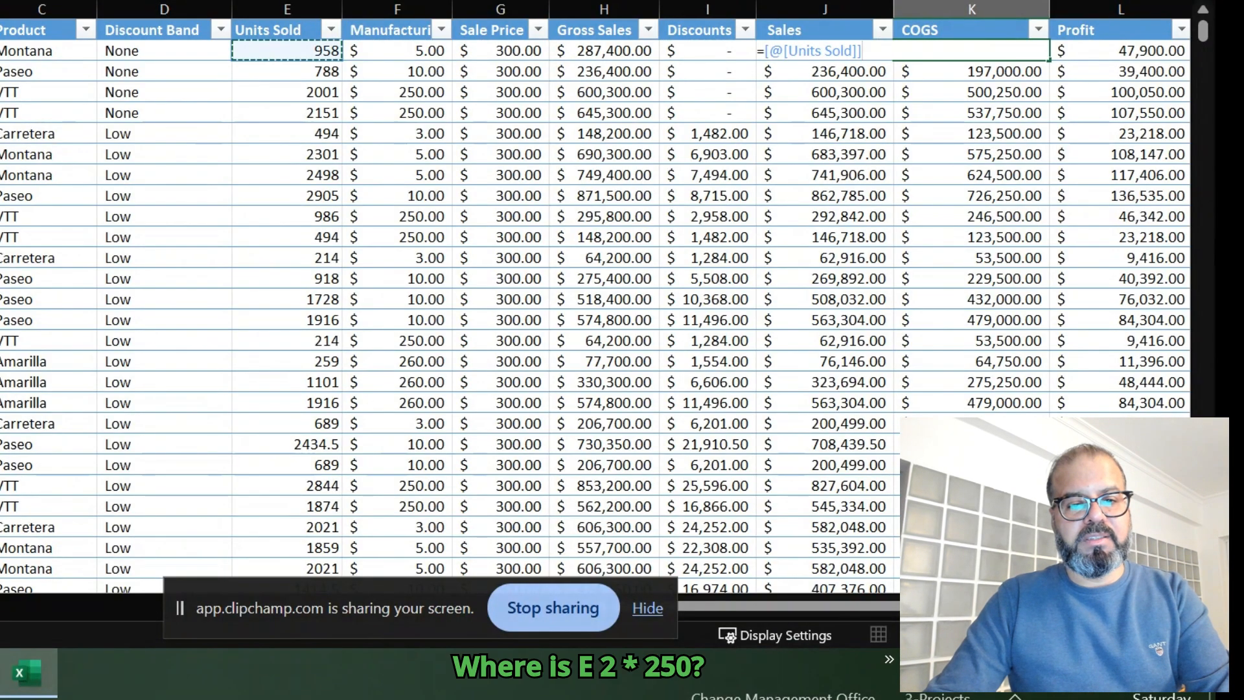
{"action": "type", "text": "*25"}
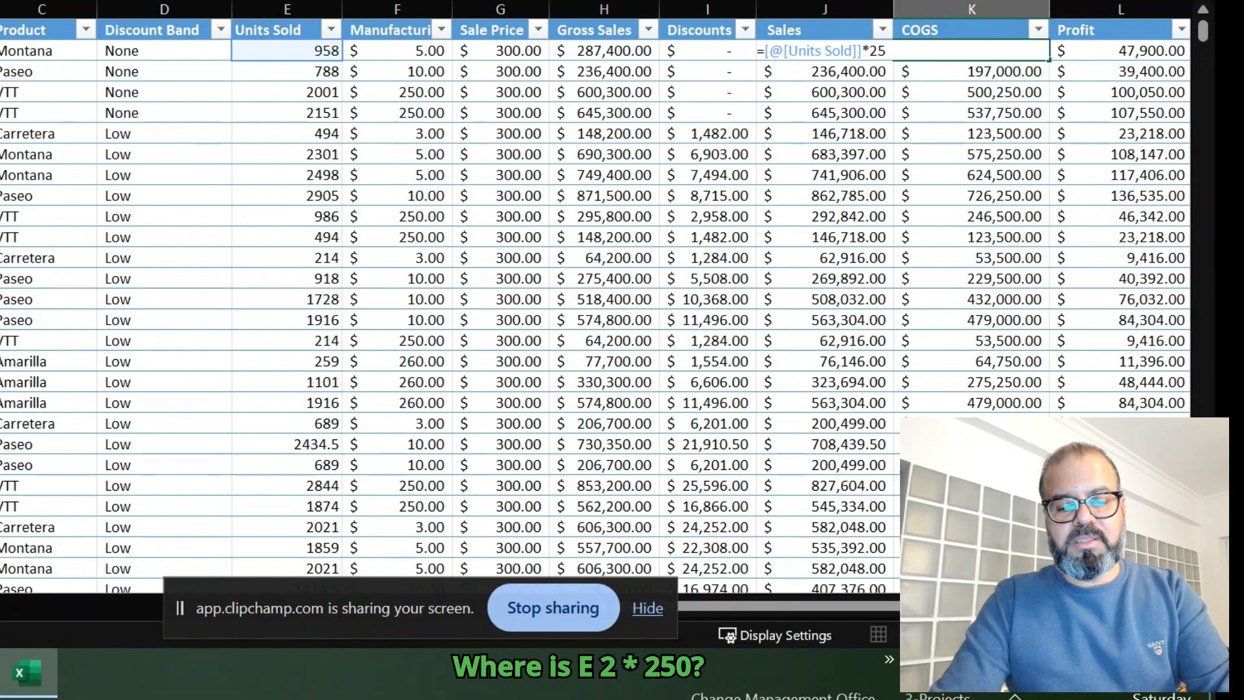